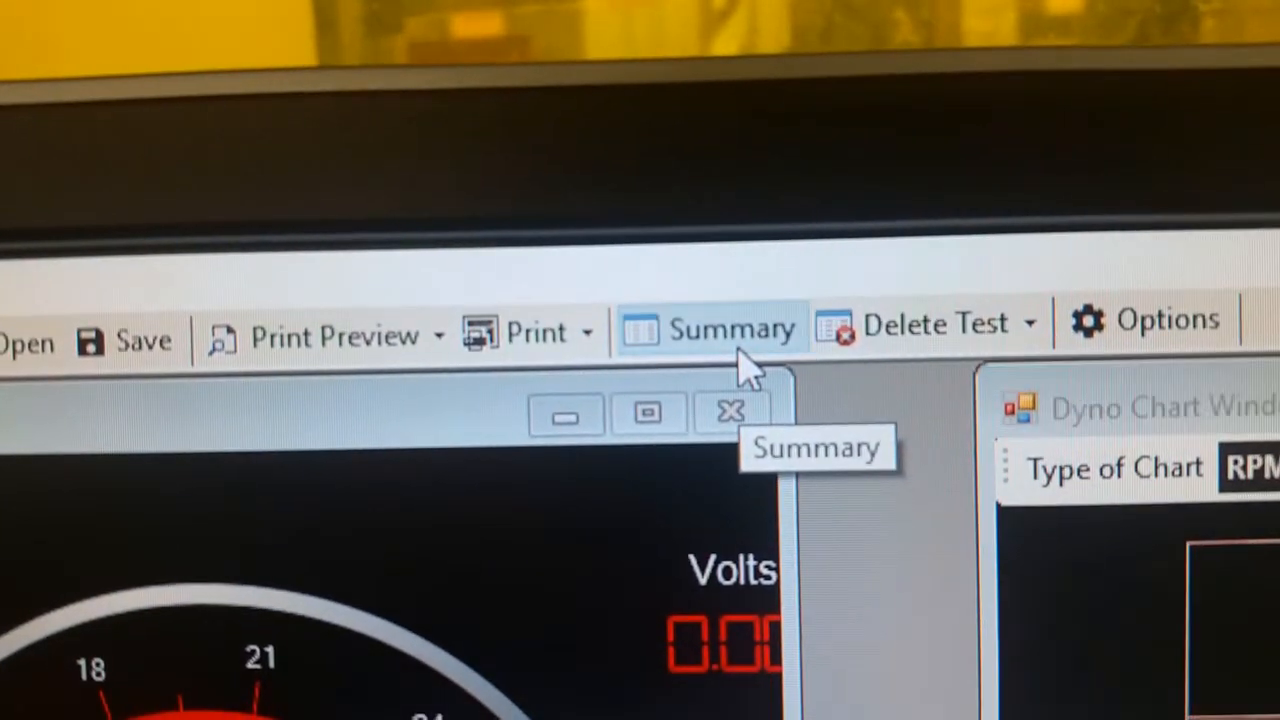
- Show the Summary of the recorded motor test data for torque-speed calculations
click(710, 330)
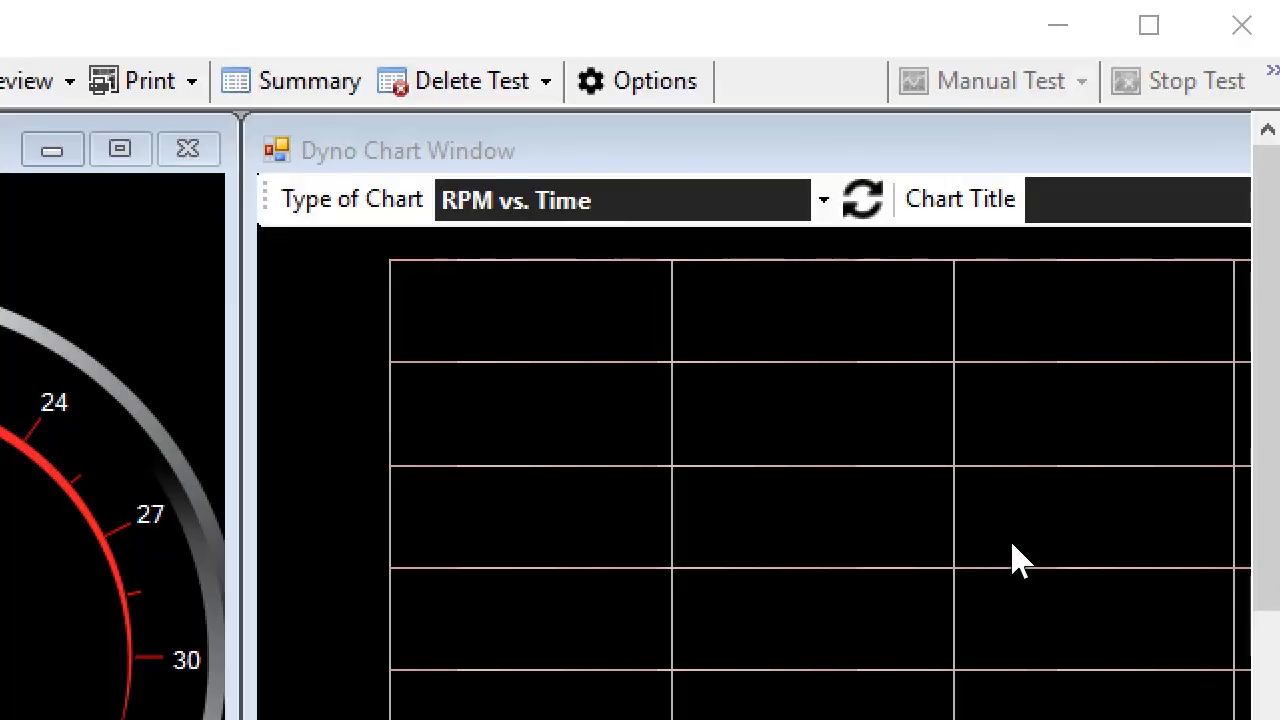
mouse_move(480, 144)
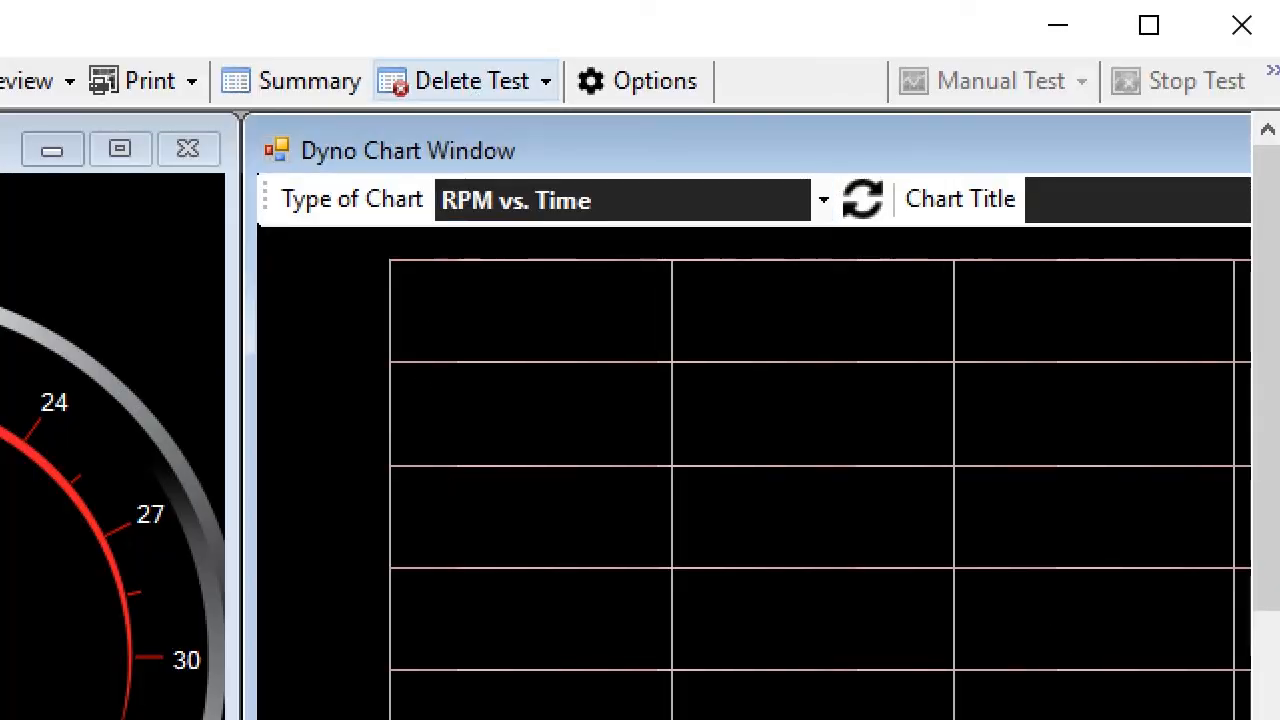
- List saved test runs #1, #2 and #3 under Delete Test for removal
click(470, 80)
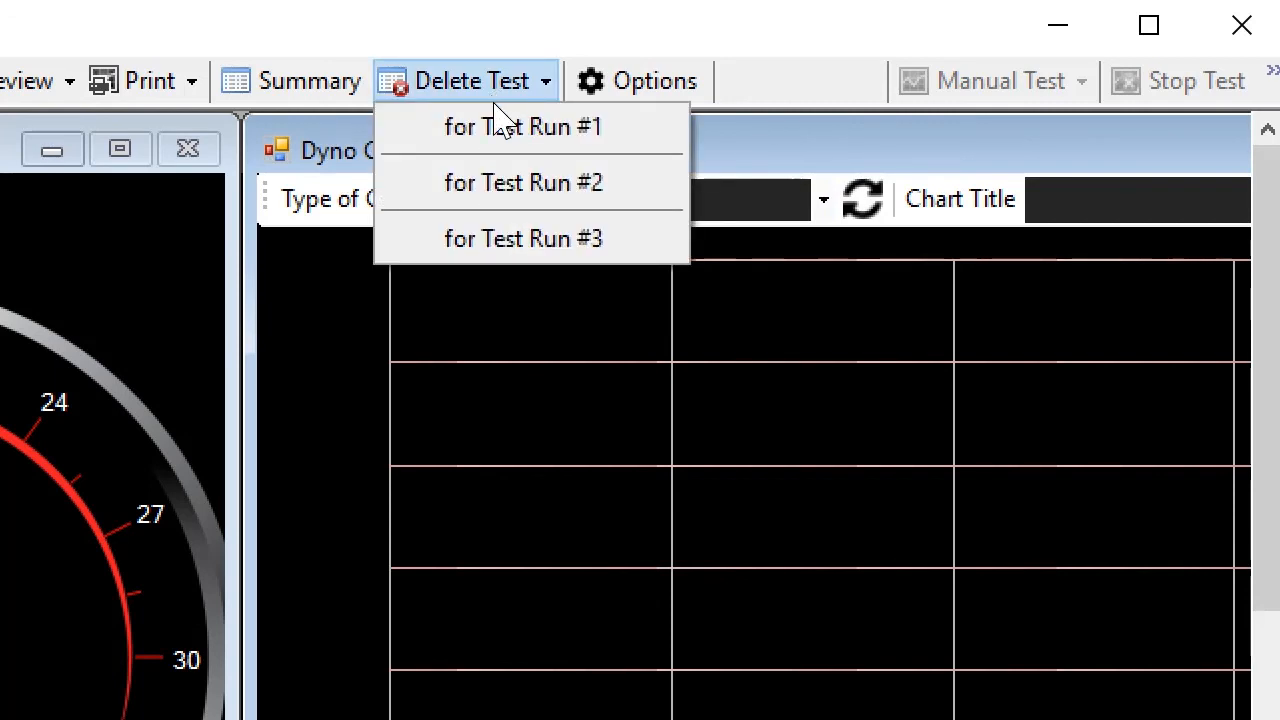